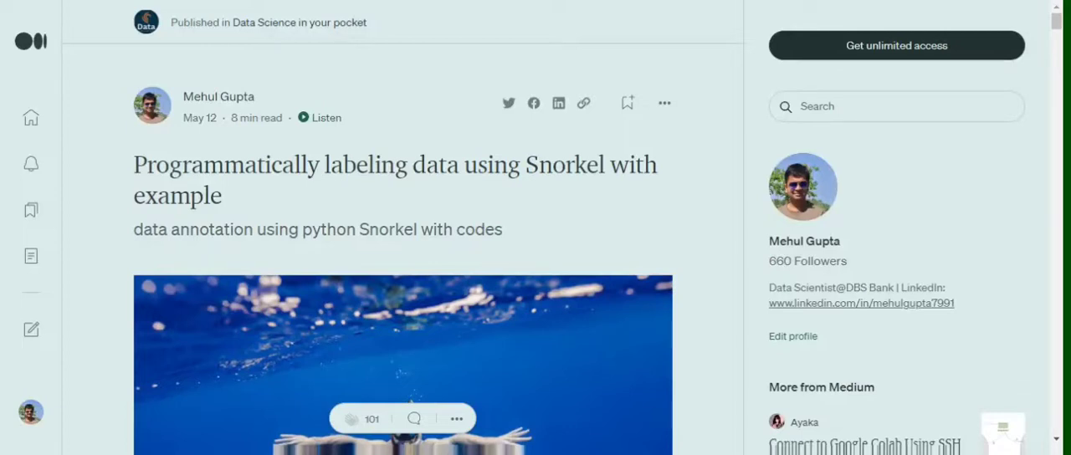
scroll(down, 3)
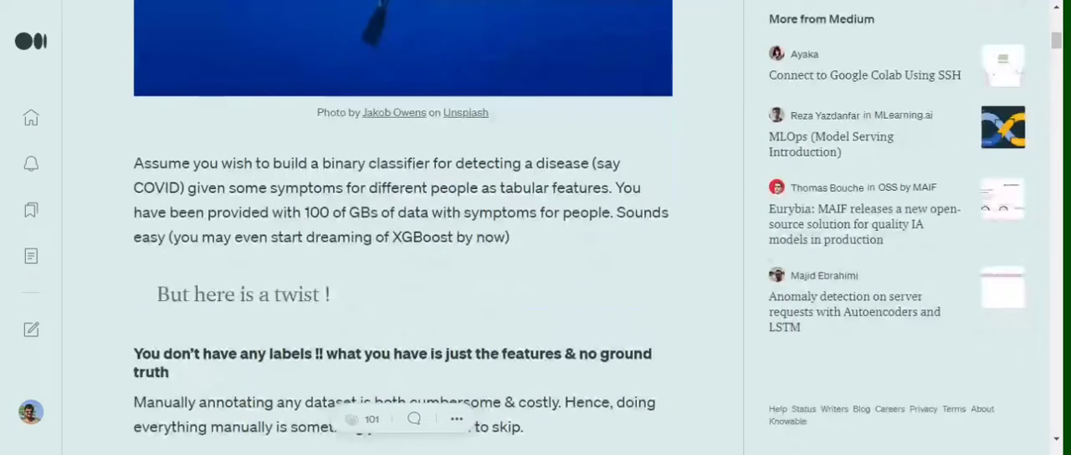
scroll(down, 3)
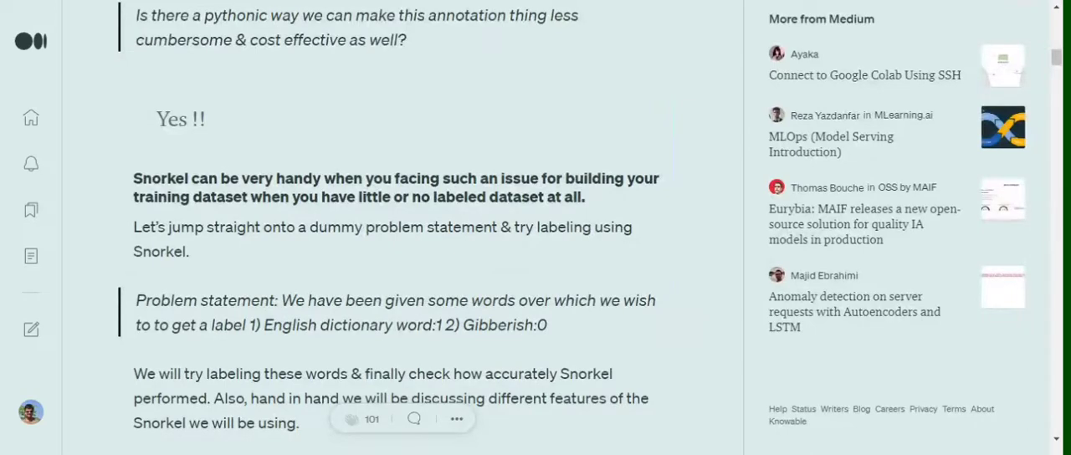
mouse_move(375, 274)
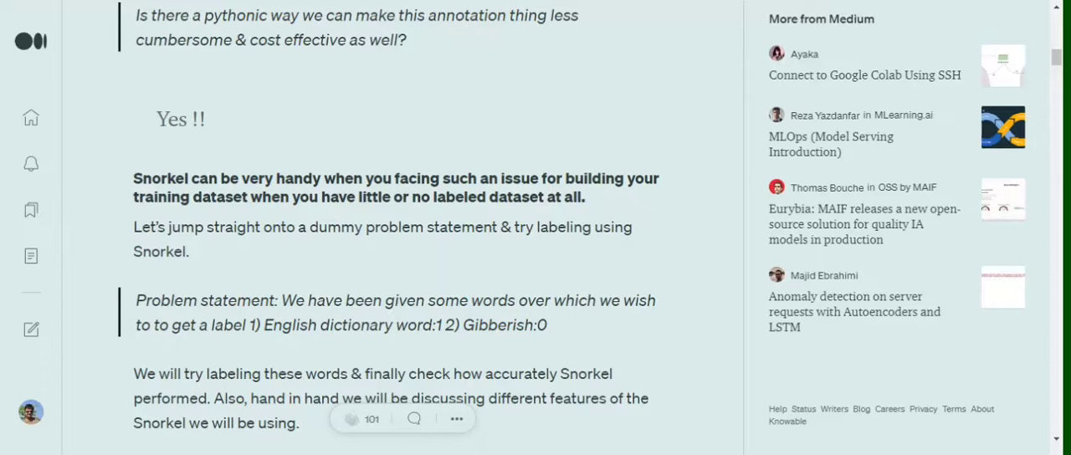
scroll(down, 3)
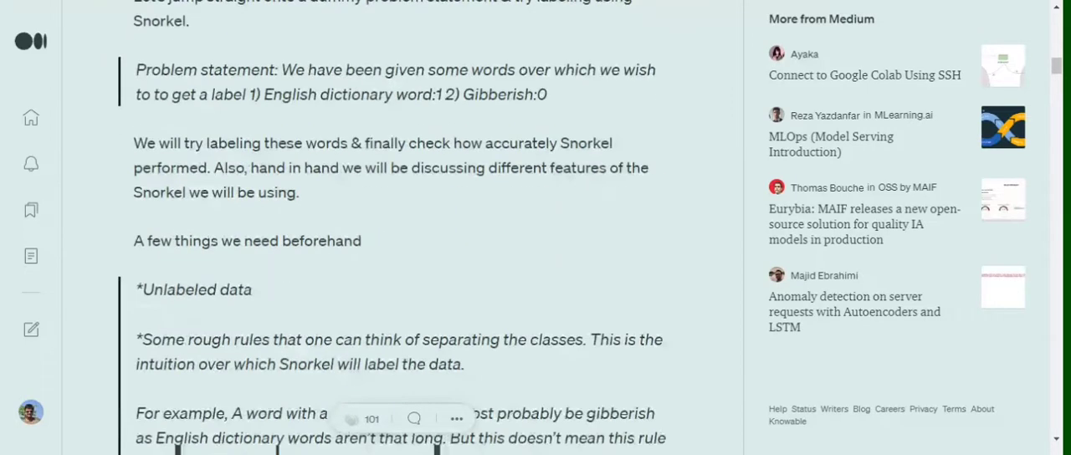
scroll(down, 3)
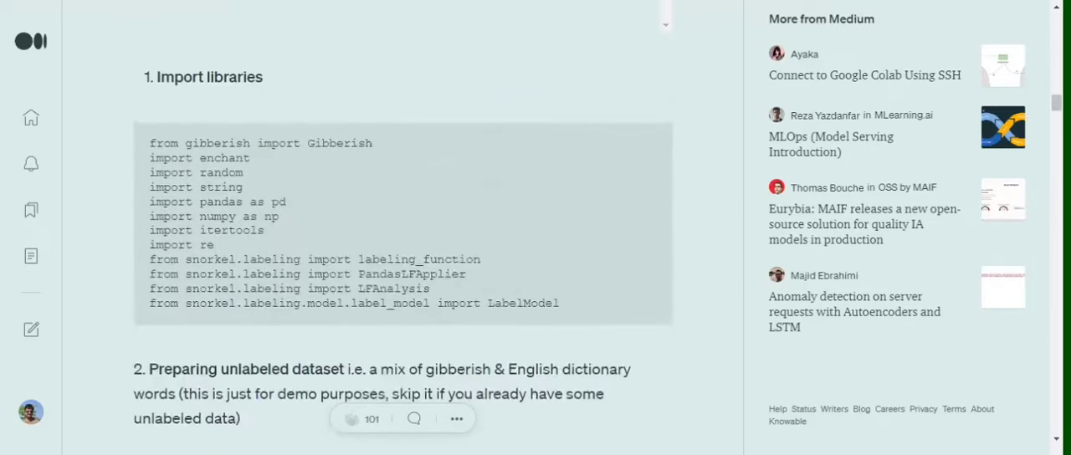
scroll(down, 3)
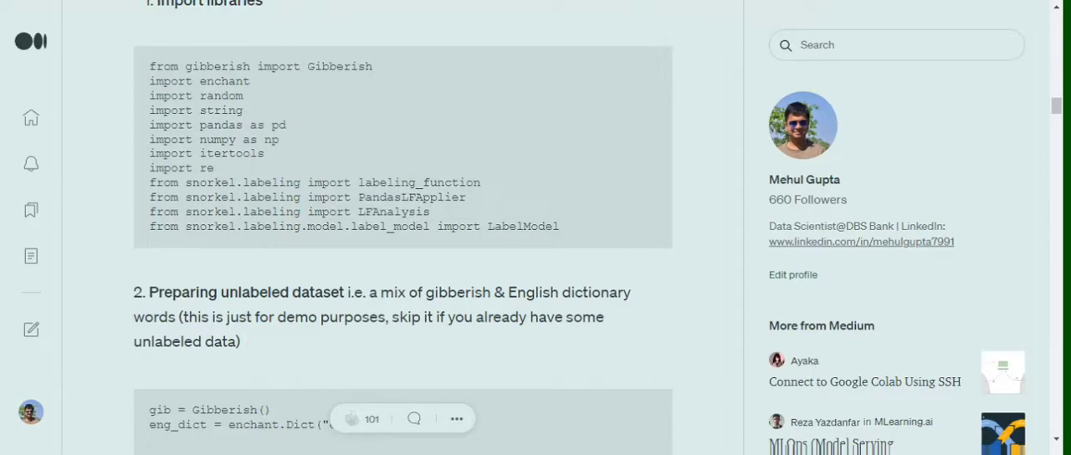
scroll(down, 3)
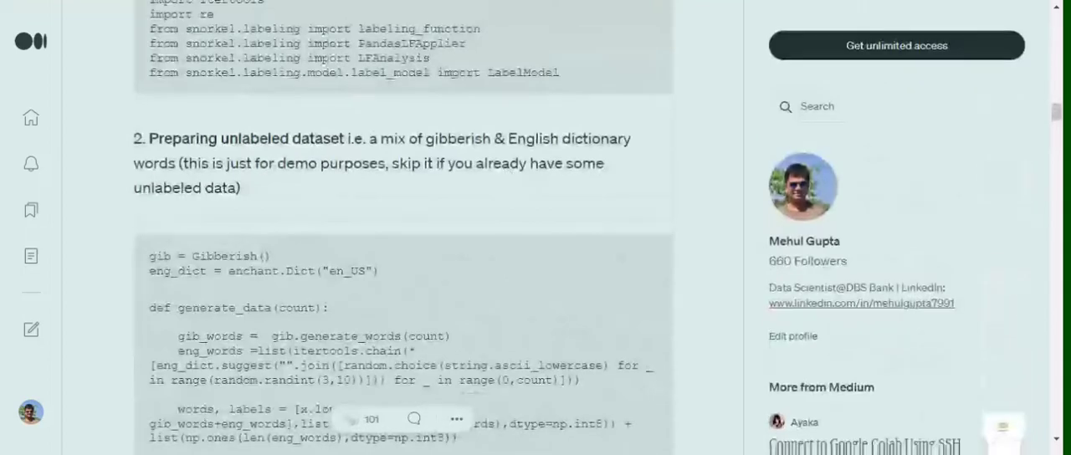
scroll(down, 3)
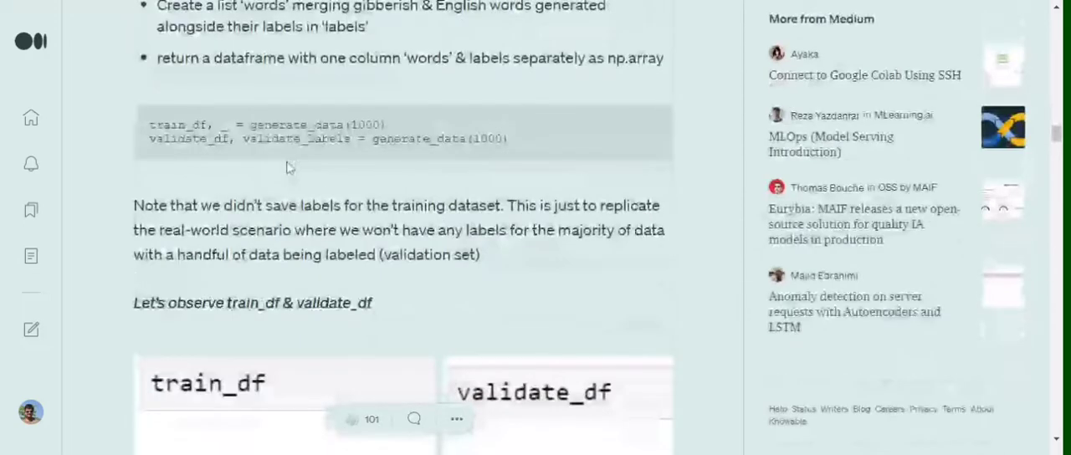
scroll(down, 3)
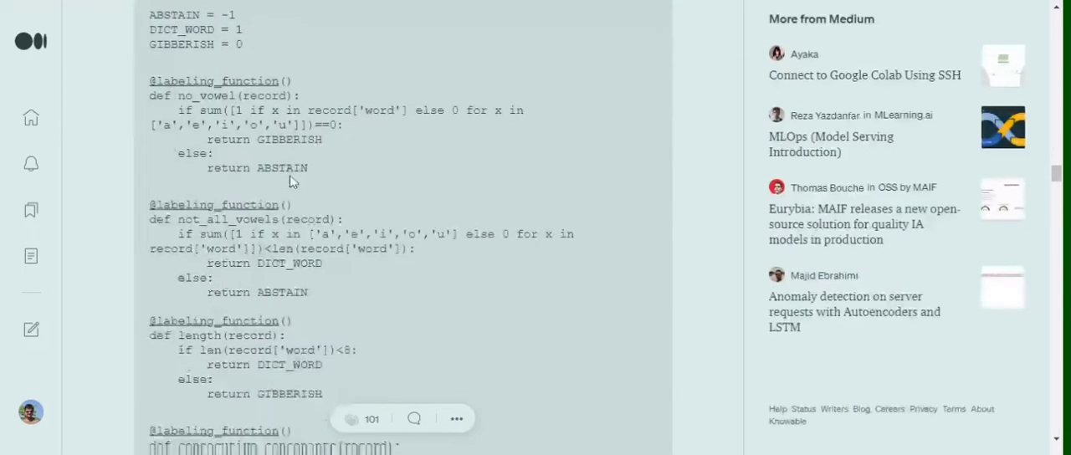
scroll(up, 3)
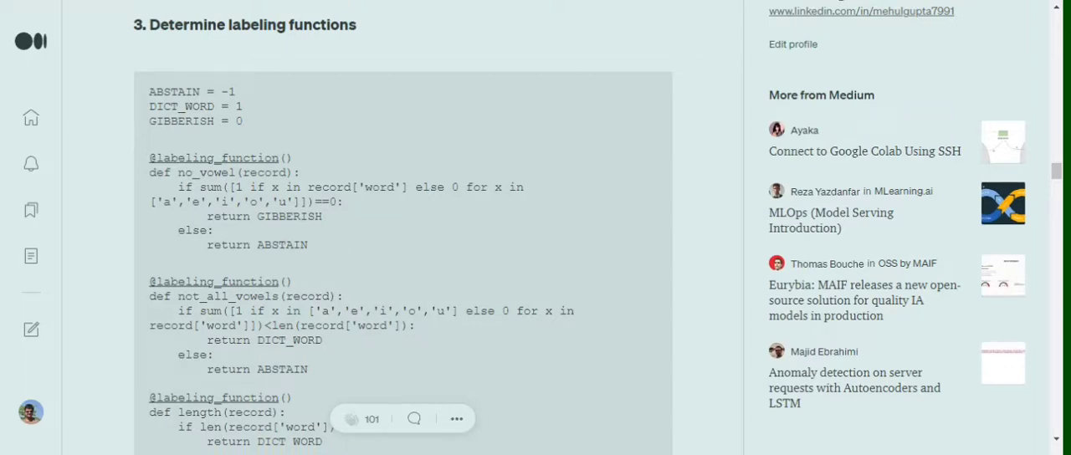
mouse_move(301, 135)
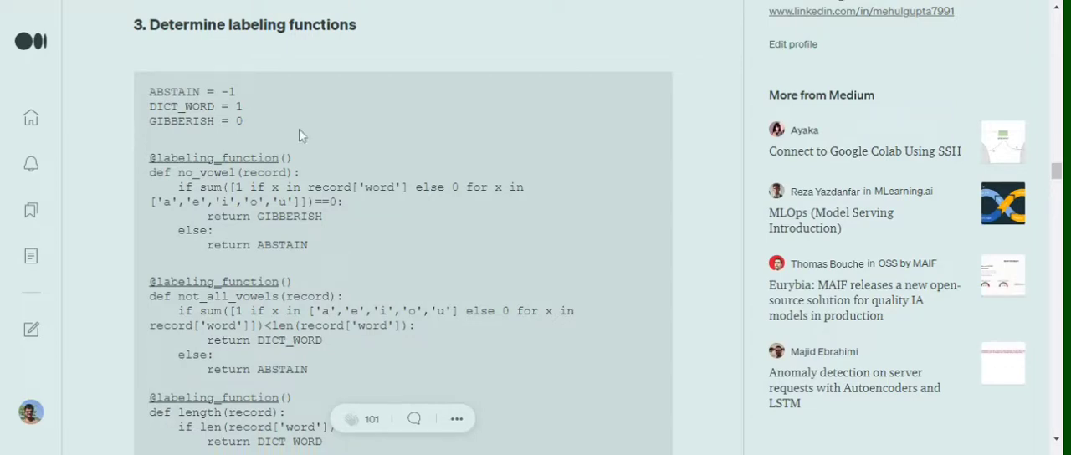
mouse_move(268, 147)
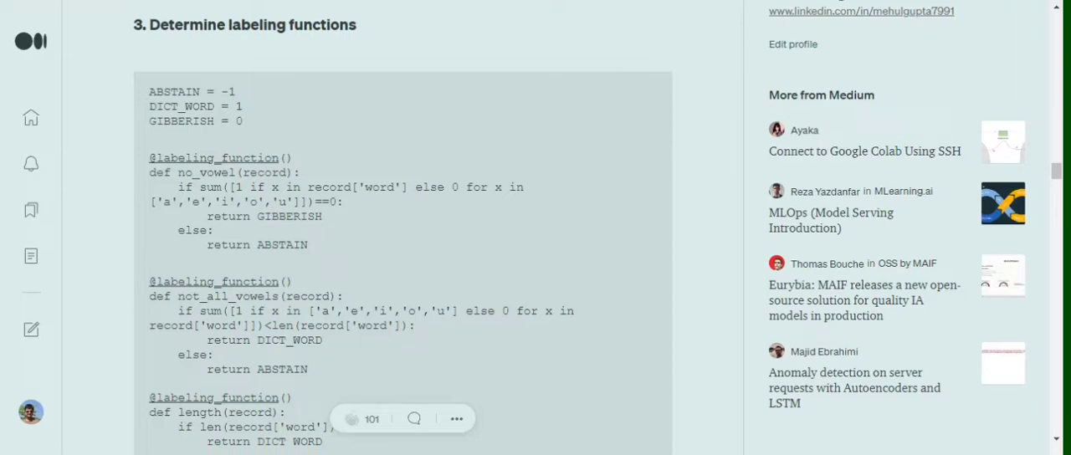
mouse_move(288, 143)
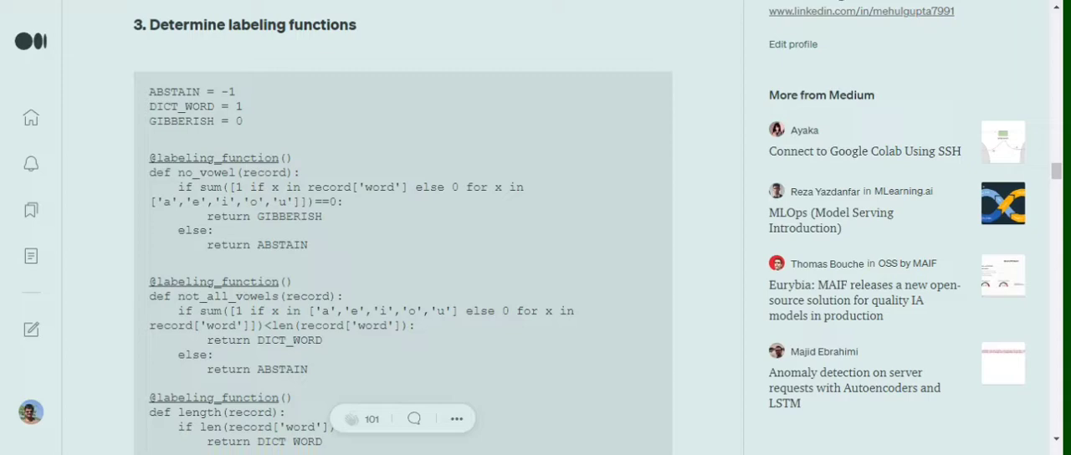
mouse_move(377, 177)
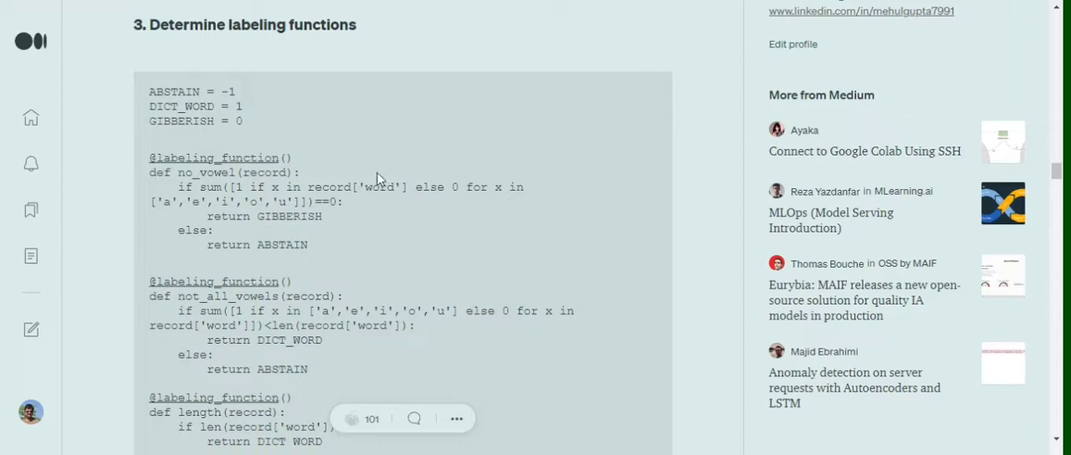
mouse_move(306, 278)
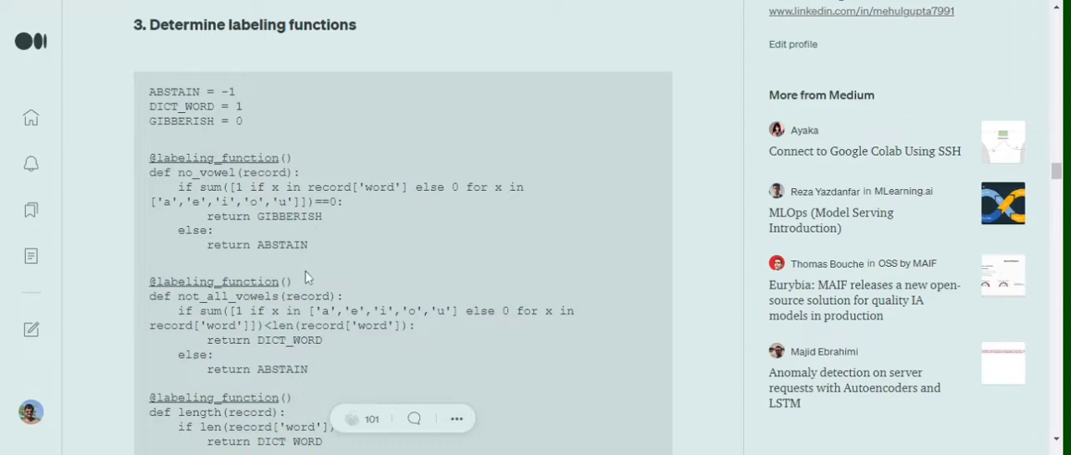
mouse_move(305, 261)
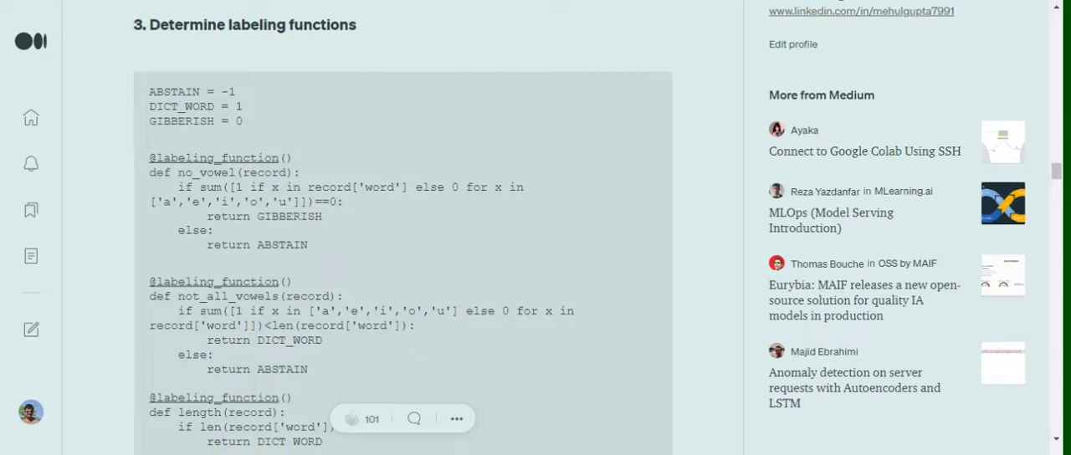
scroll(down, 3)
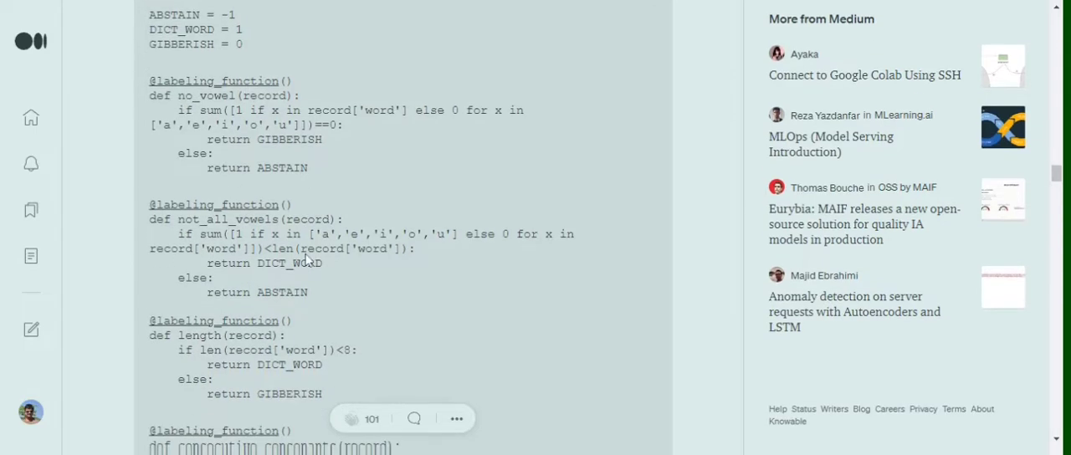
mouse_move(231, 234)
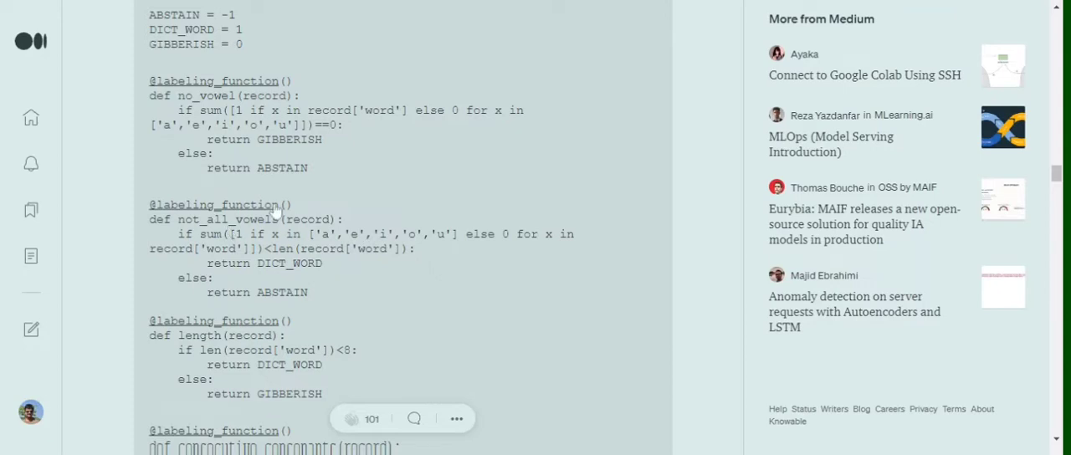
mouse_move(276, 211)
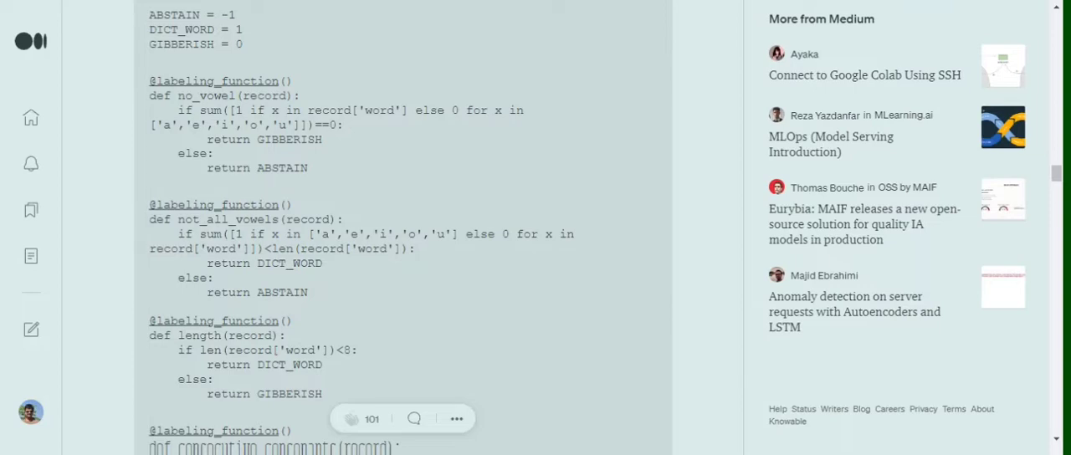
scroll(down, 3)
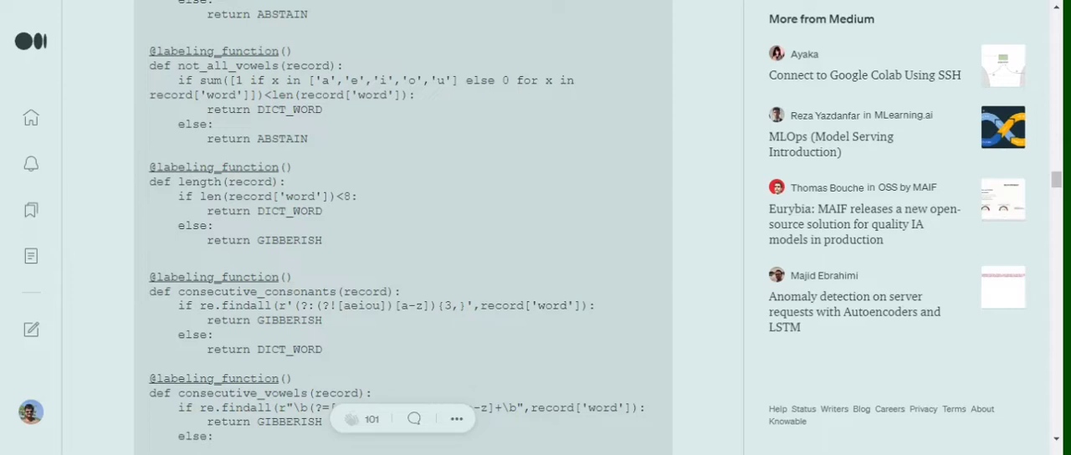
scroll(down, 3)
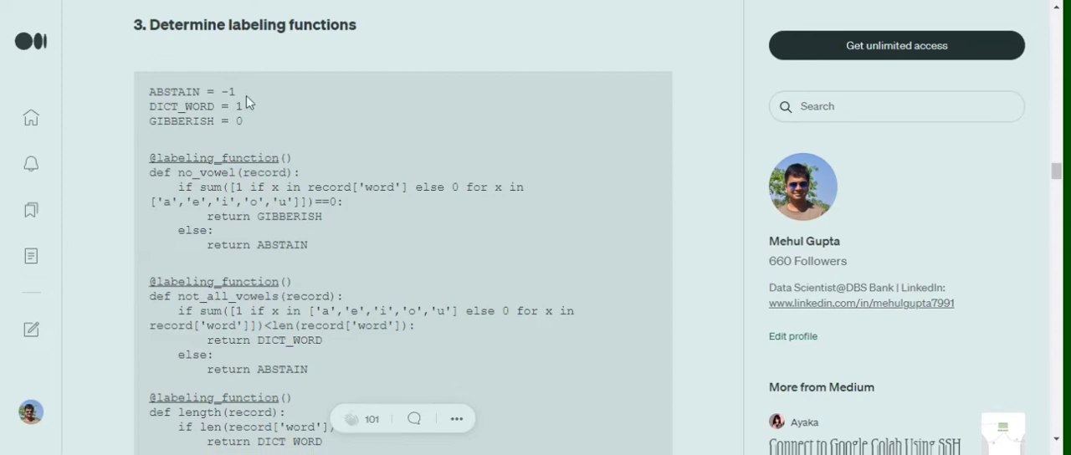
mouse_move(344, 160)
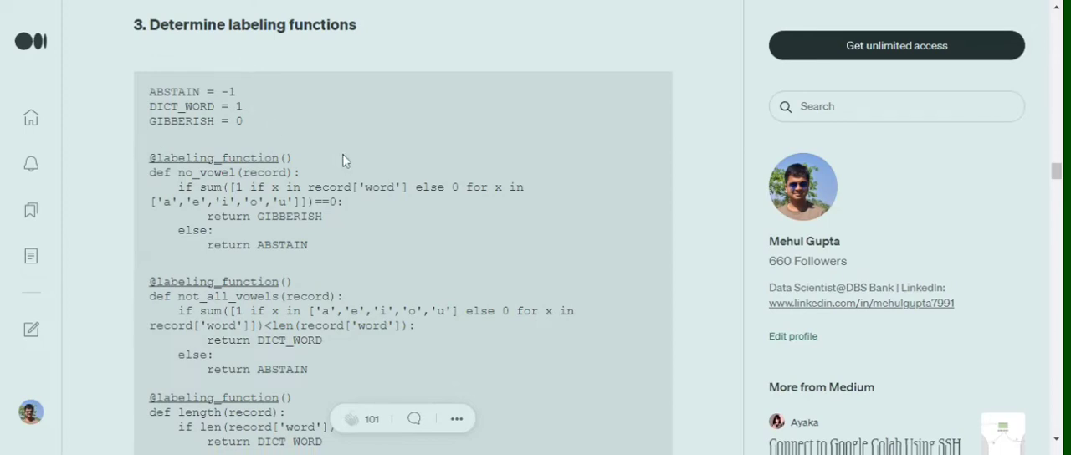
scroll(down, 3)
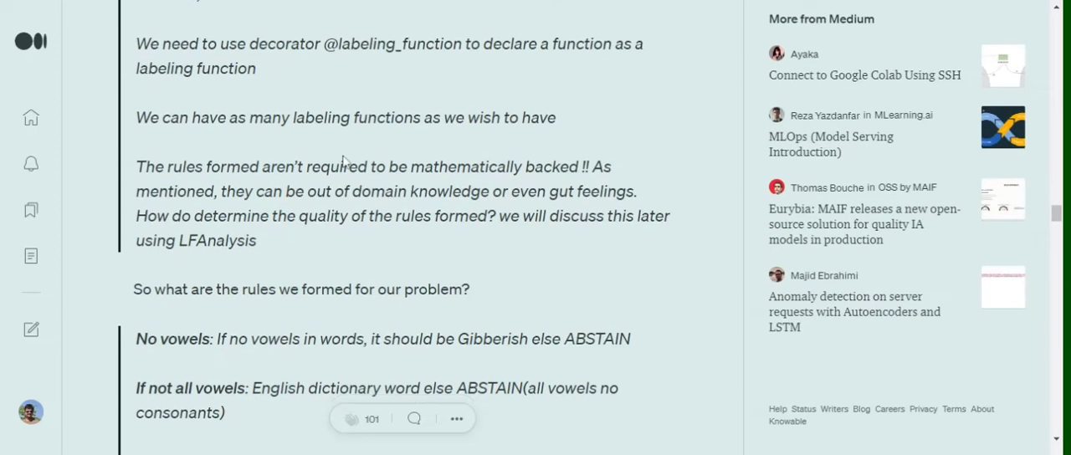
scroll(down, 3)
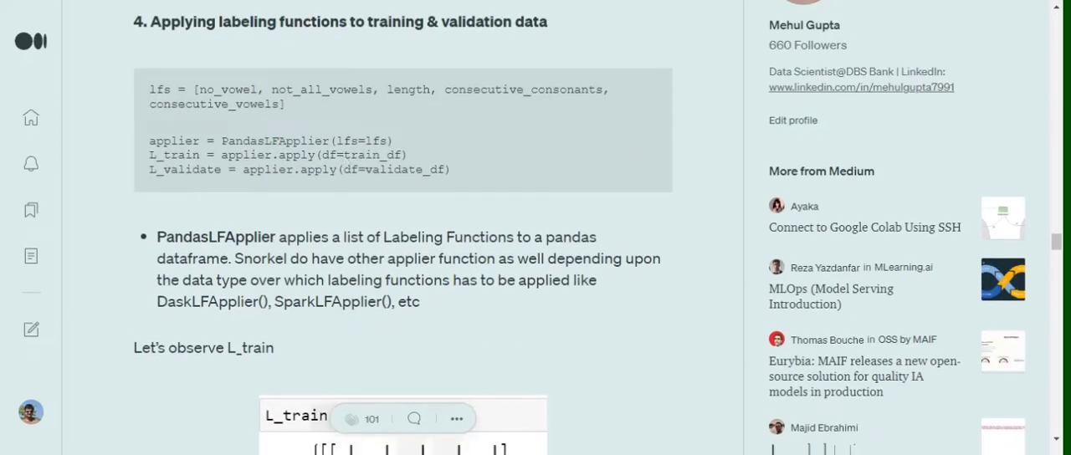
mouse_move(278, 120)
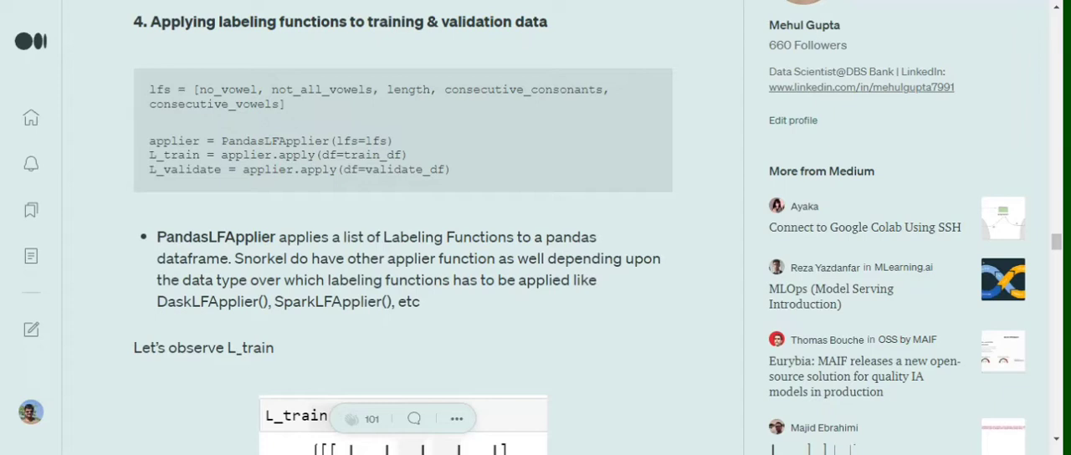
scroll(down, 3)
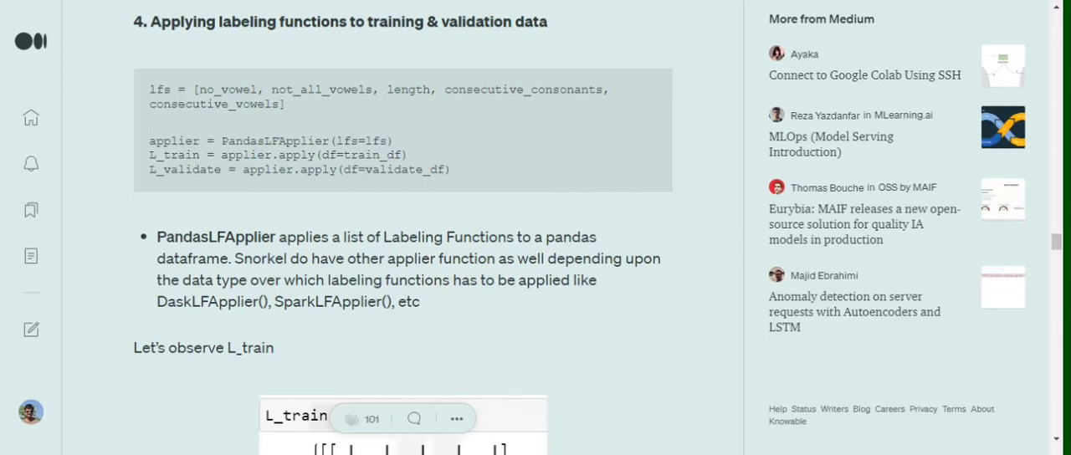
scroll(down, 3)
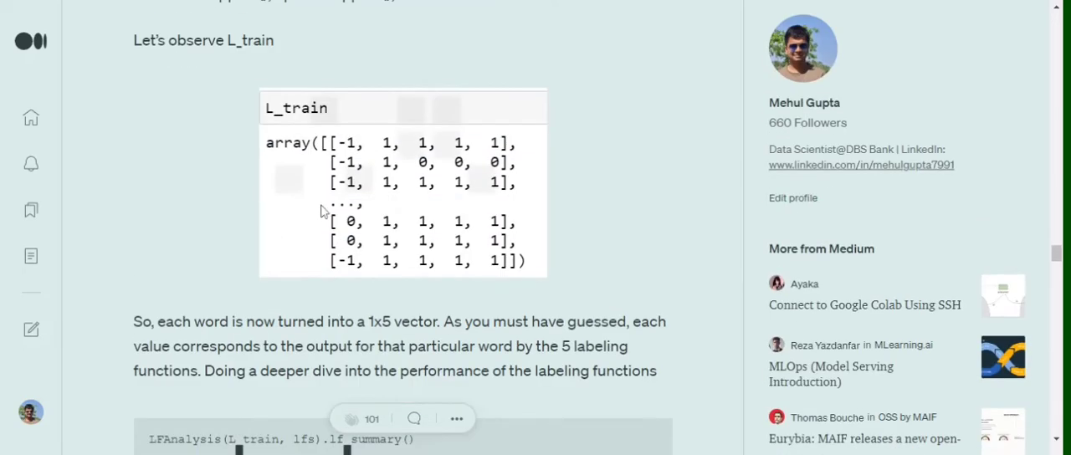
mouse_move(334, 147)
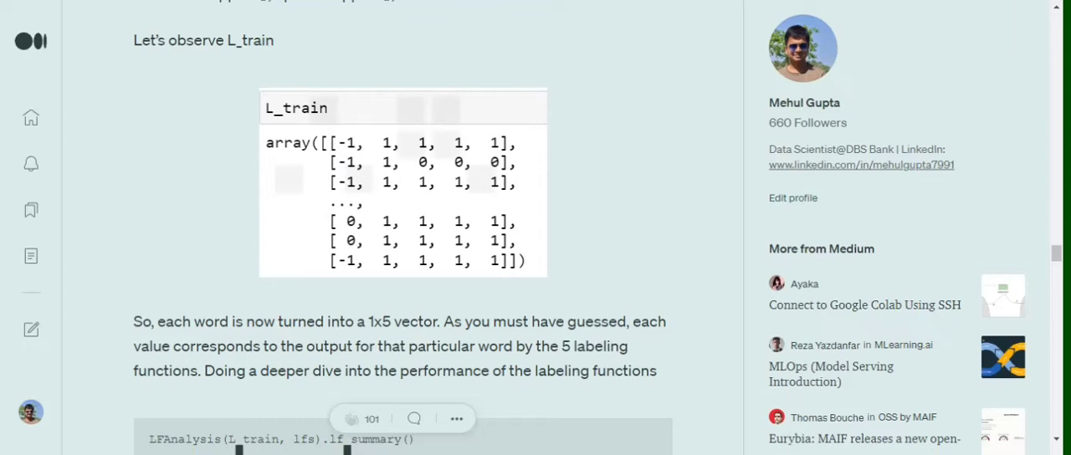
mouse_move(324, 171)
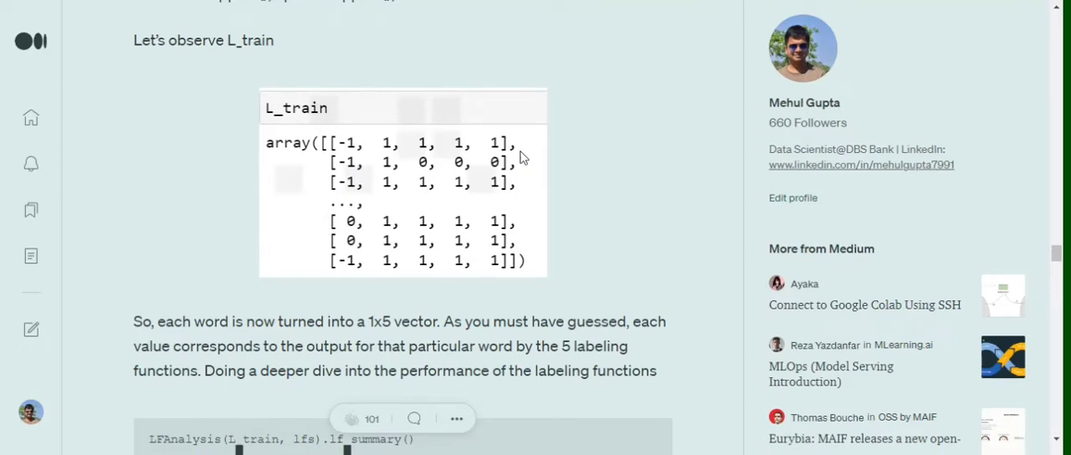
mouse_move(522, 157)
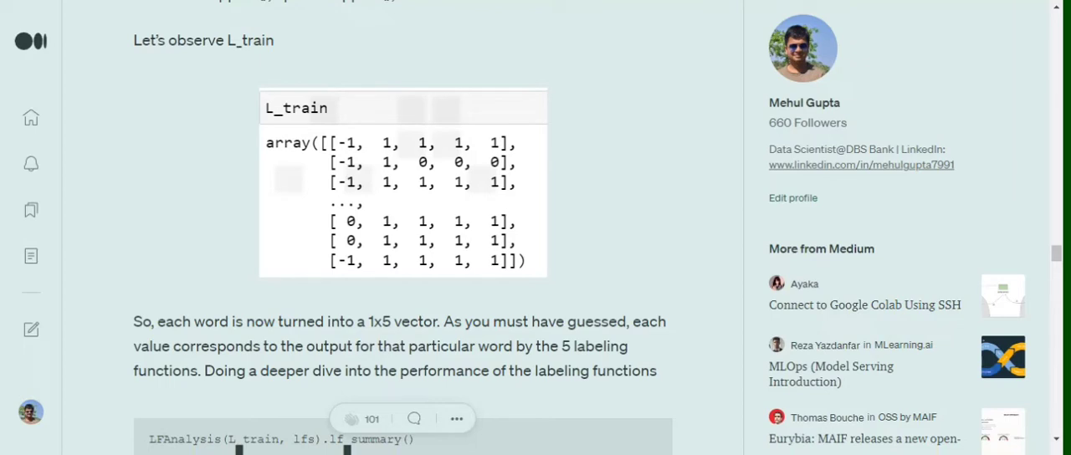
mouse_move(525, 149)
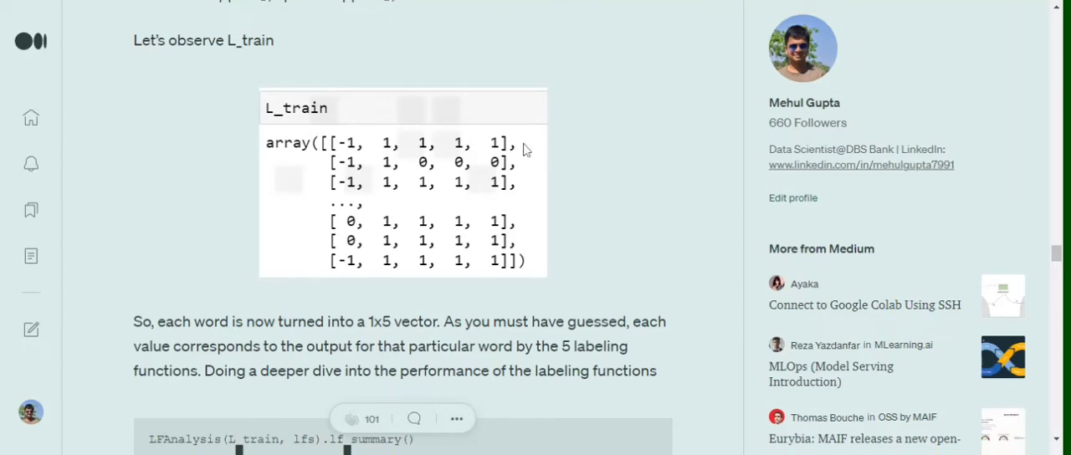
mouse_move(359, 132)
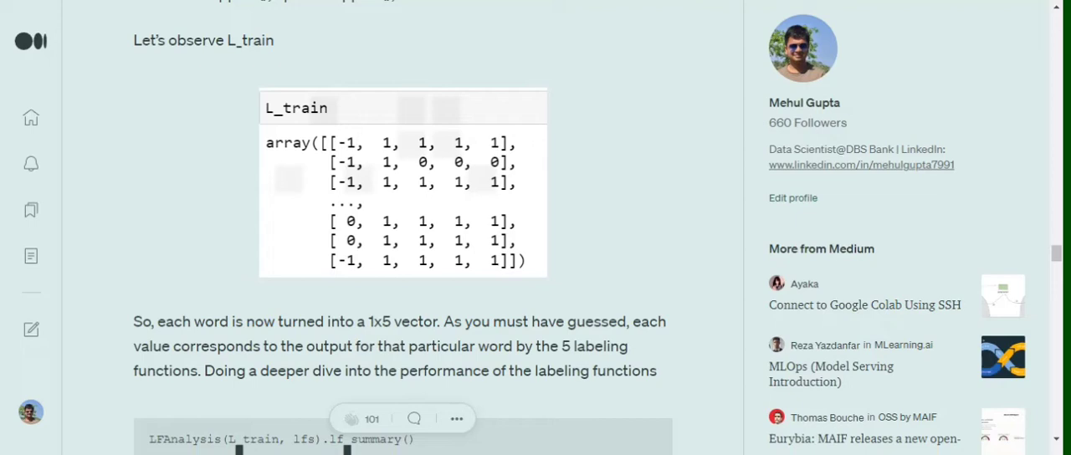
mouse_move(323, 151)
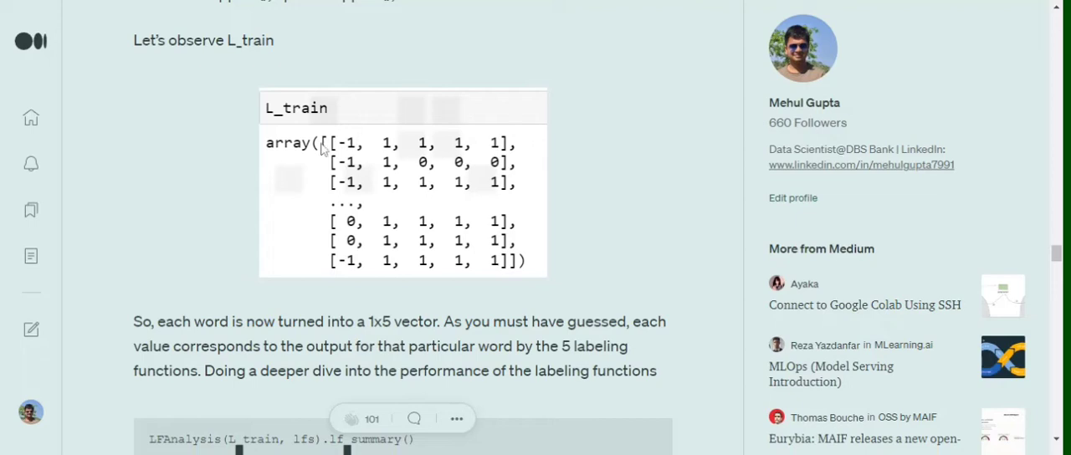
mouse_move(321, 151)
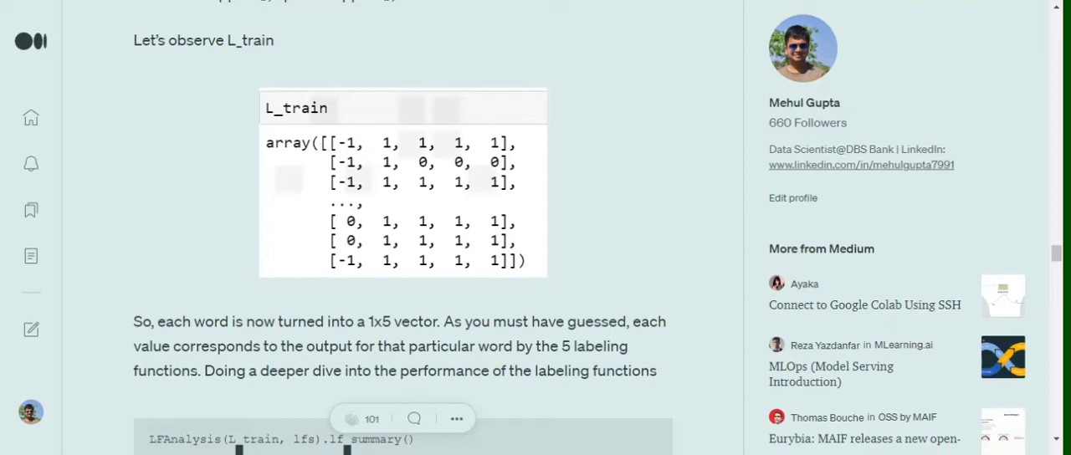
mouse_move(354, 176)
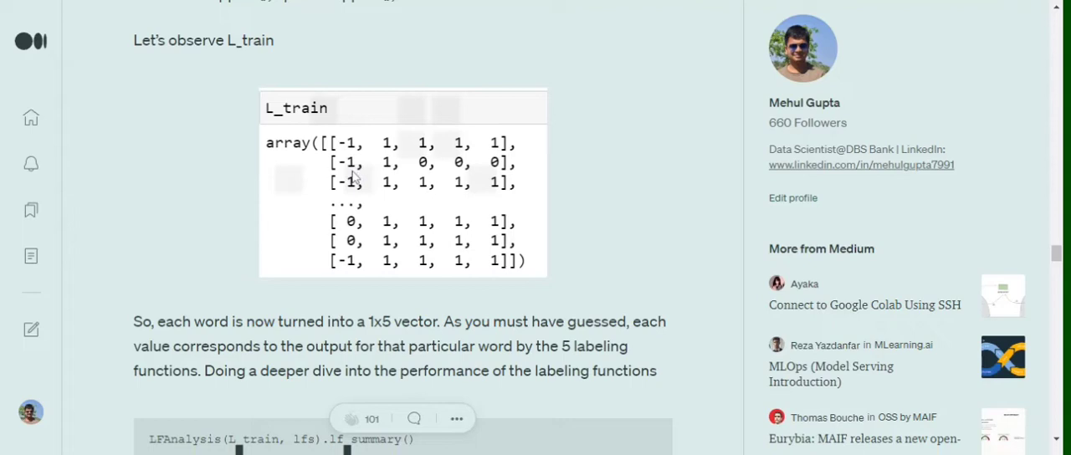
mouse_move(352, 176)
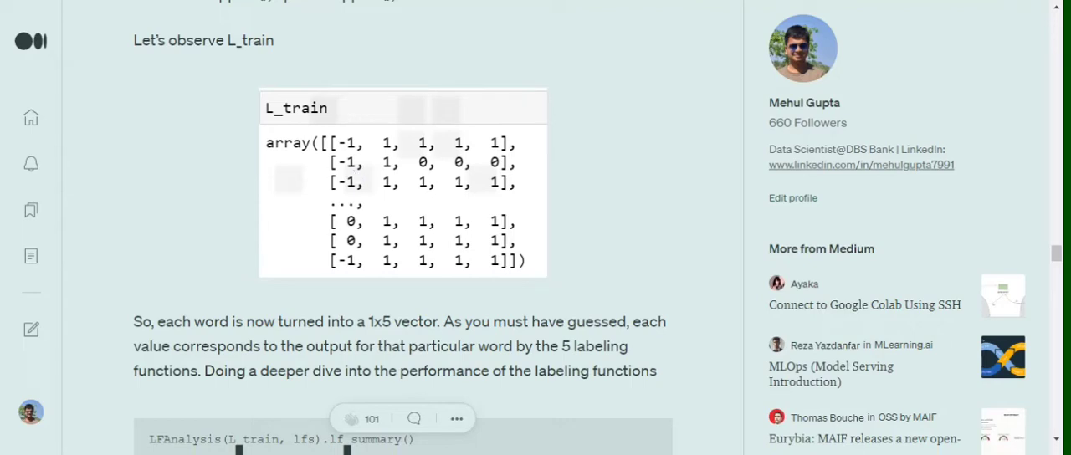
mouse_move(525, 160)
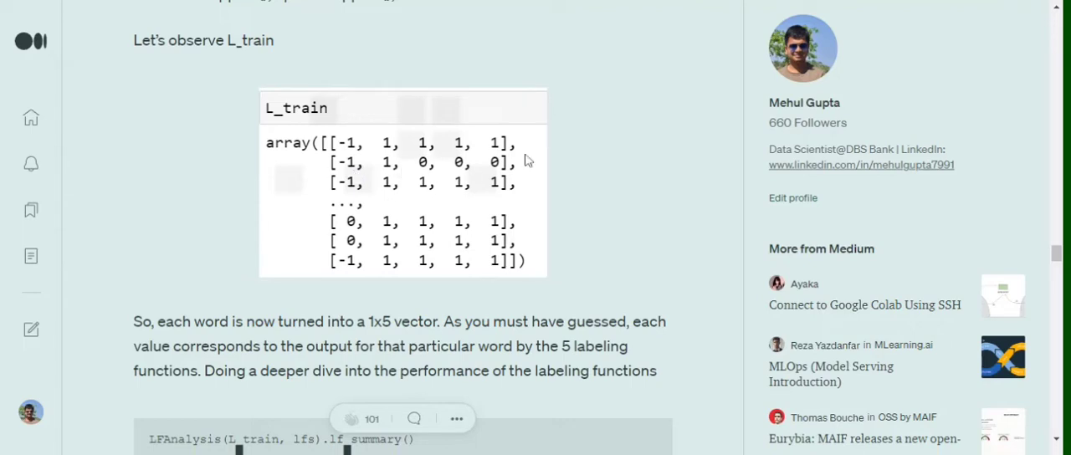
mouse_move(488, 174)
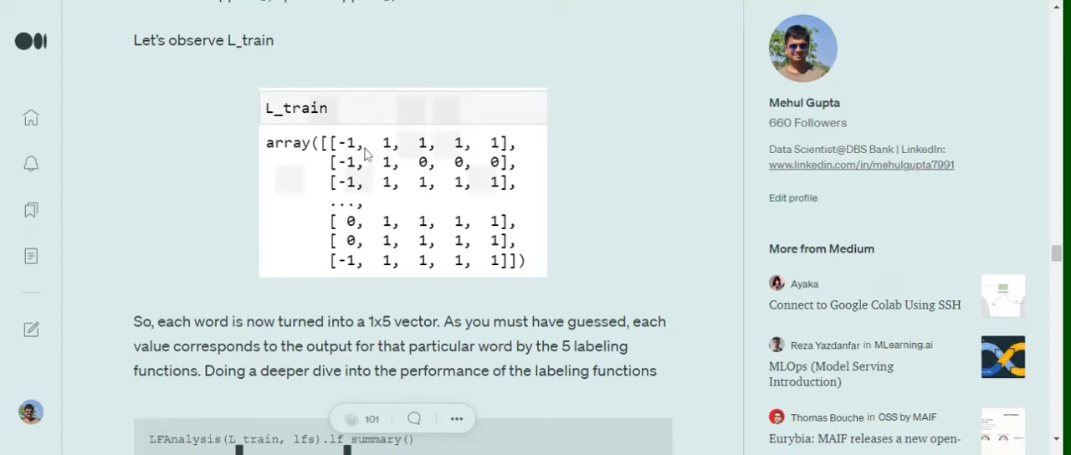
mouse_move(365, 154)
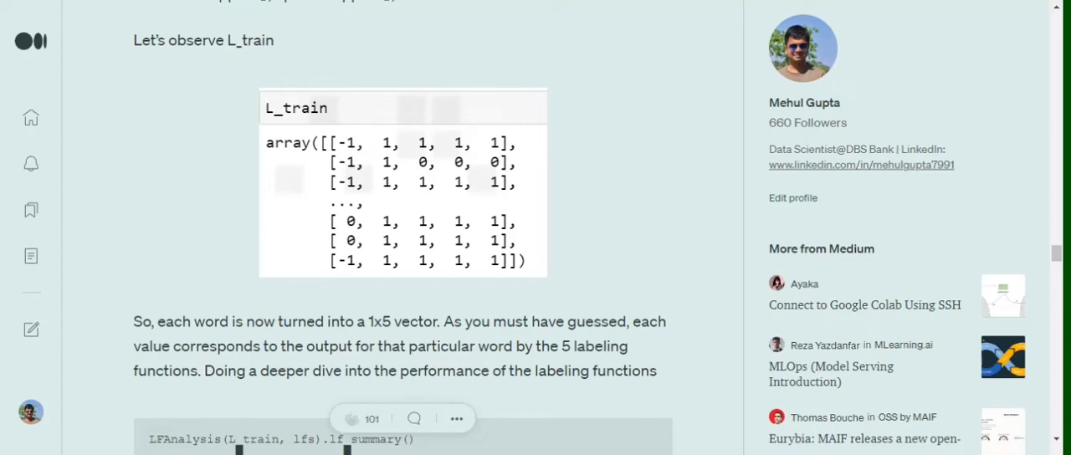
scroll(down, 3)
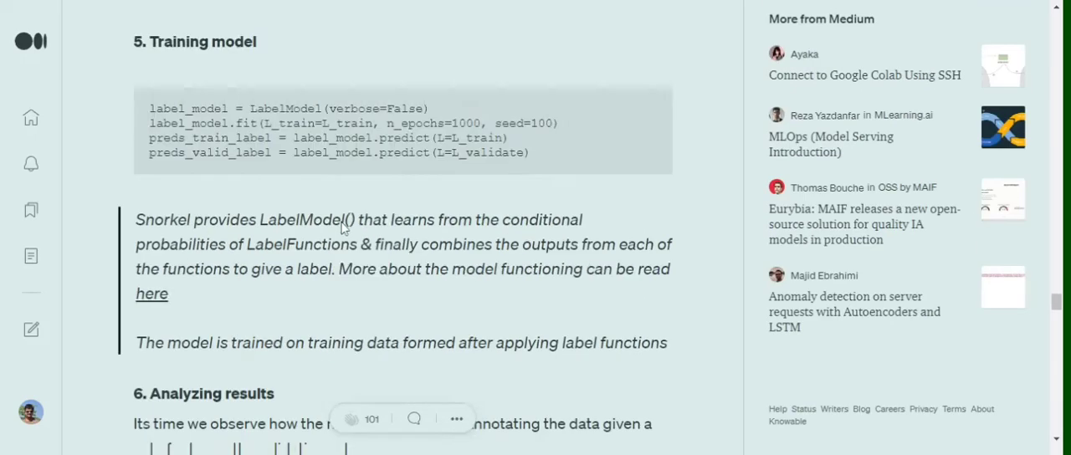
scroll(down, 3)
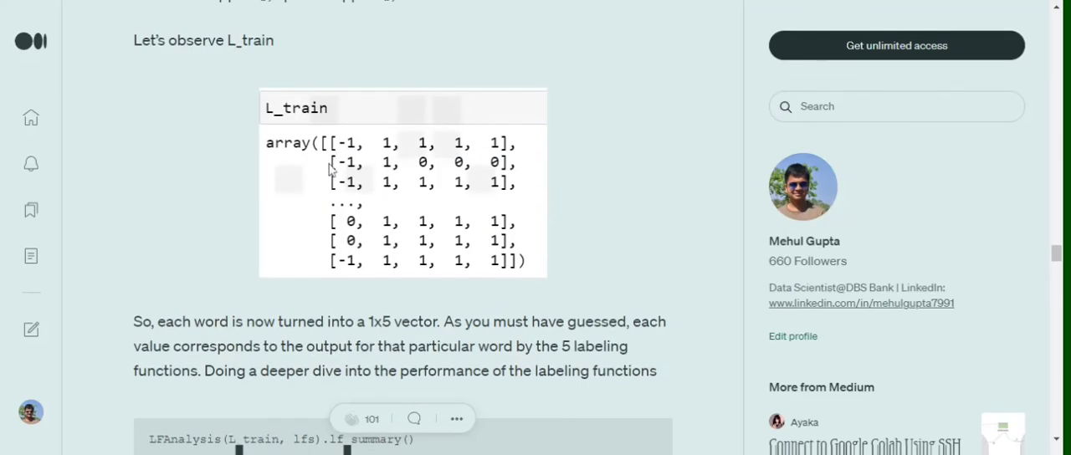
scroll(down, 3)
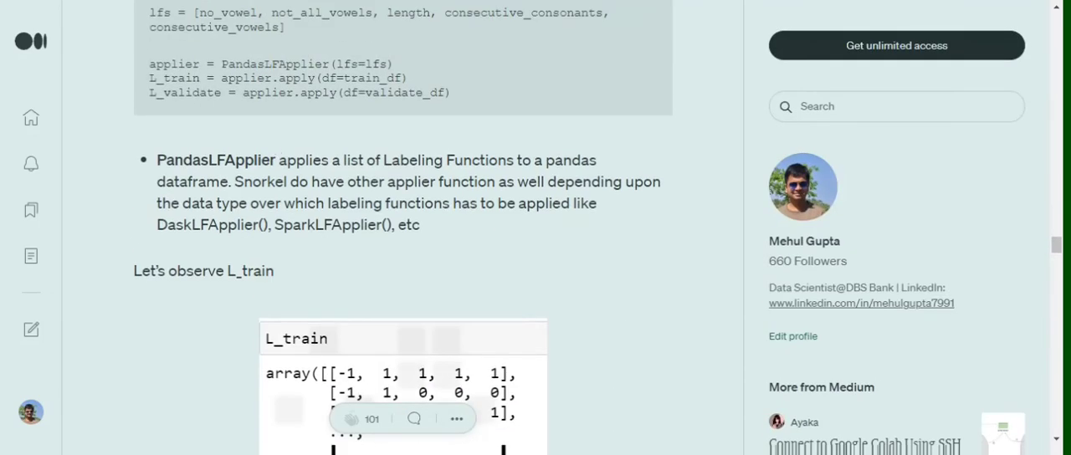
scroll(down, 3)
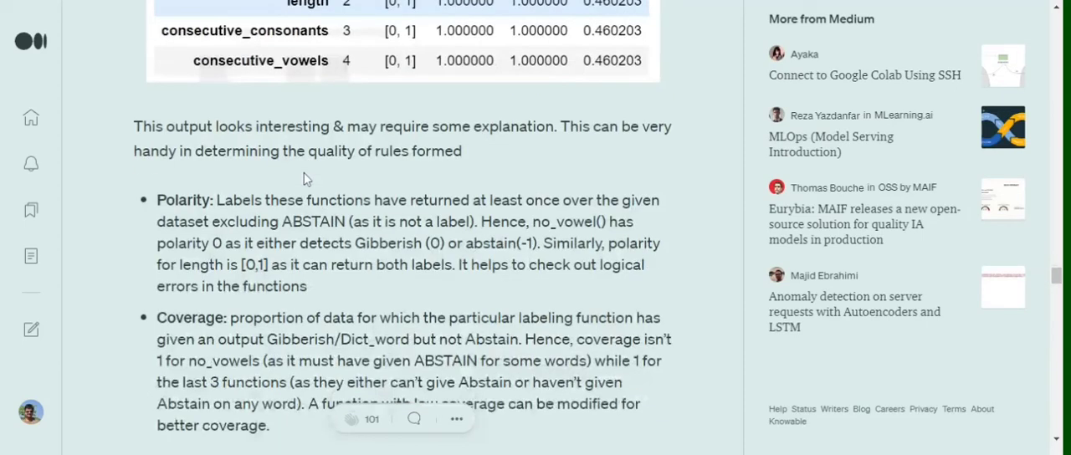
scroll(down, 3)
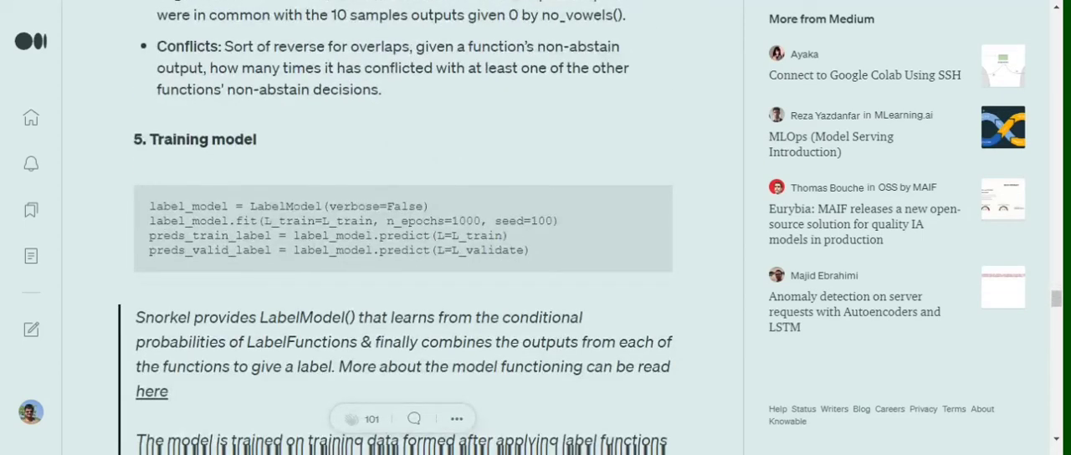
mouse_move(418, 305)
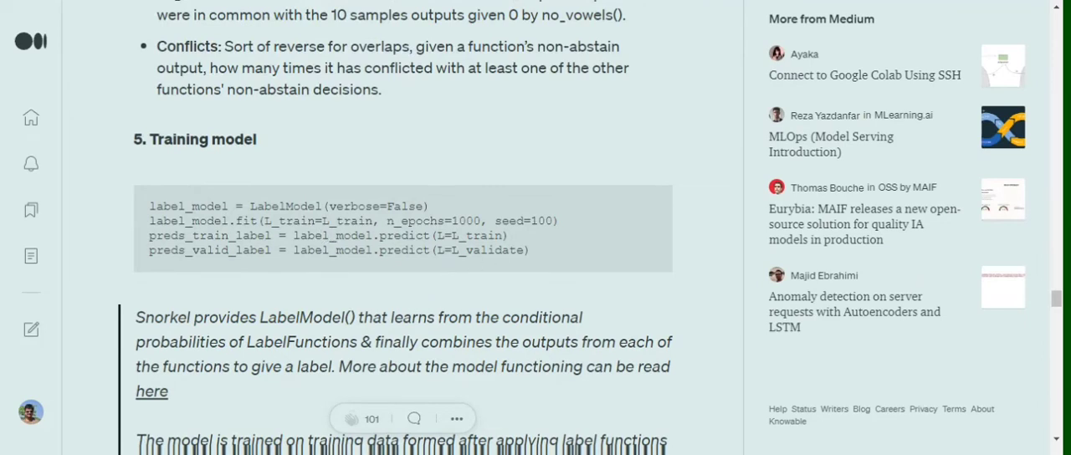
mouse_move(228, 269)
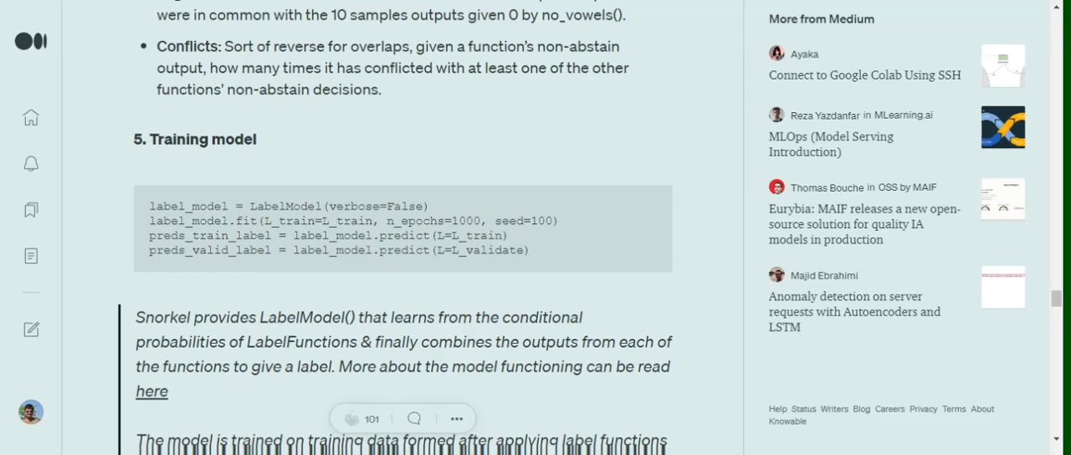
mouse_move(228, 269)
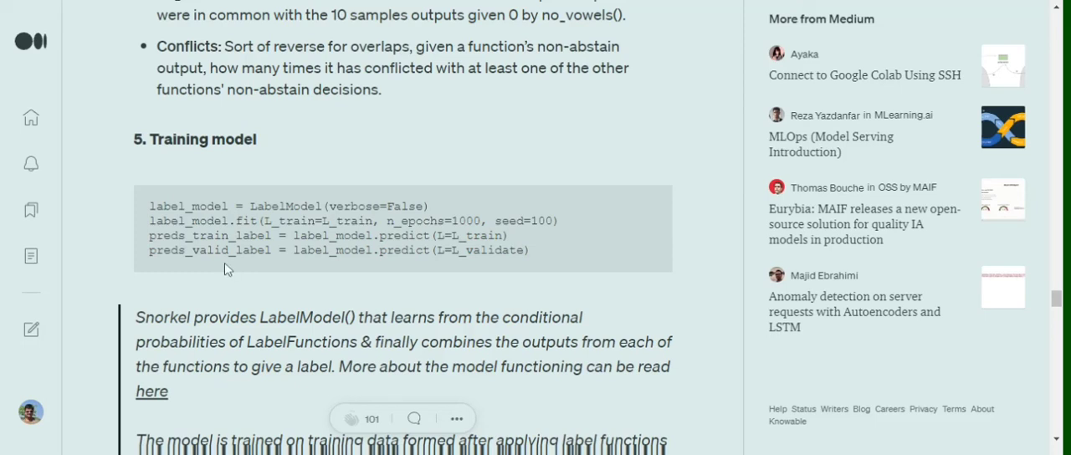
scroll(down, 3)
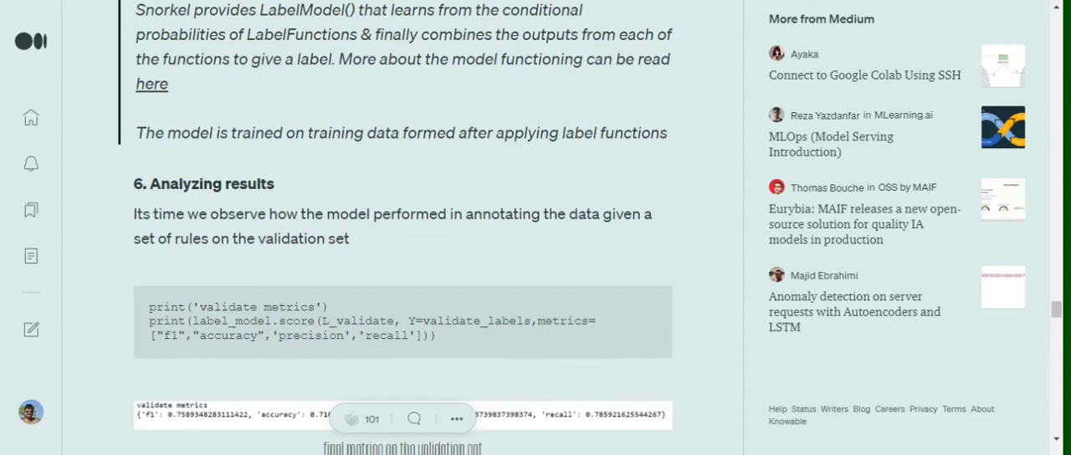
scroll(down, 3)
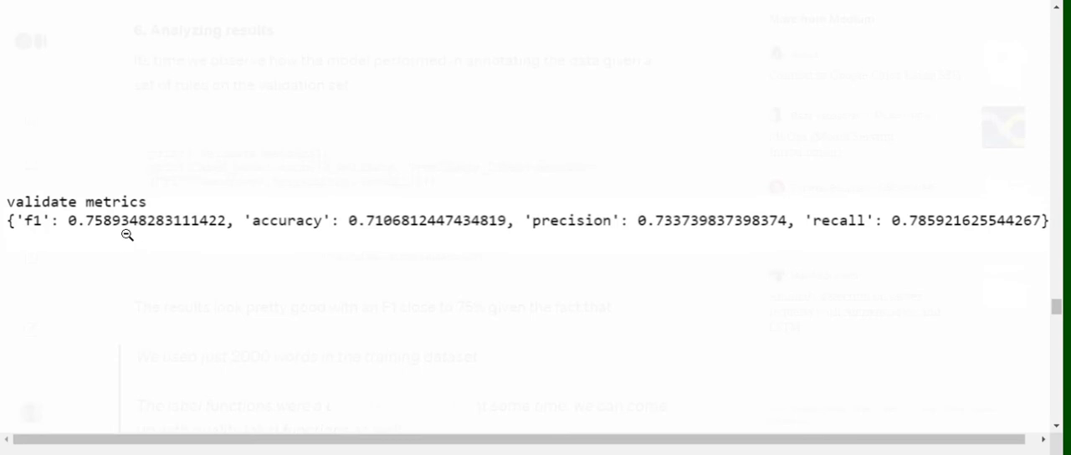
mouse_move(492, 268)
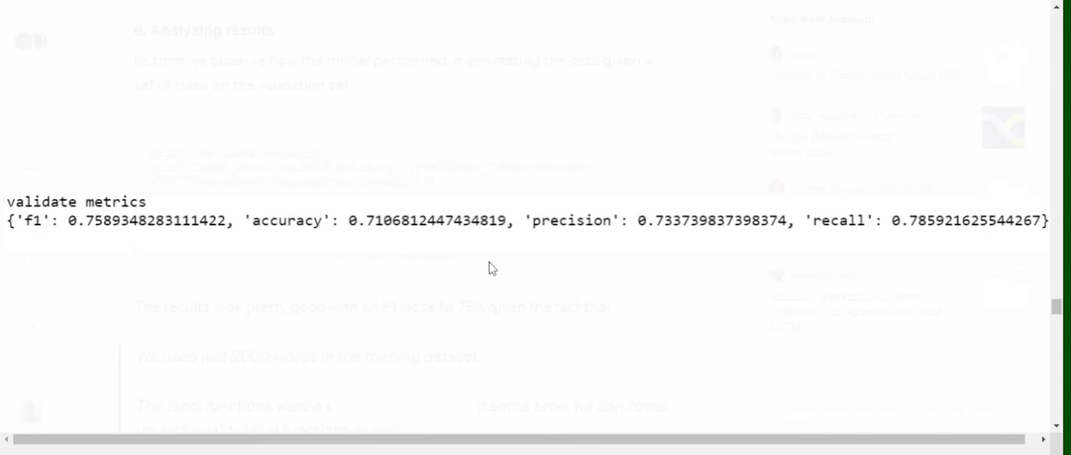
mouse_move(394, 241)
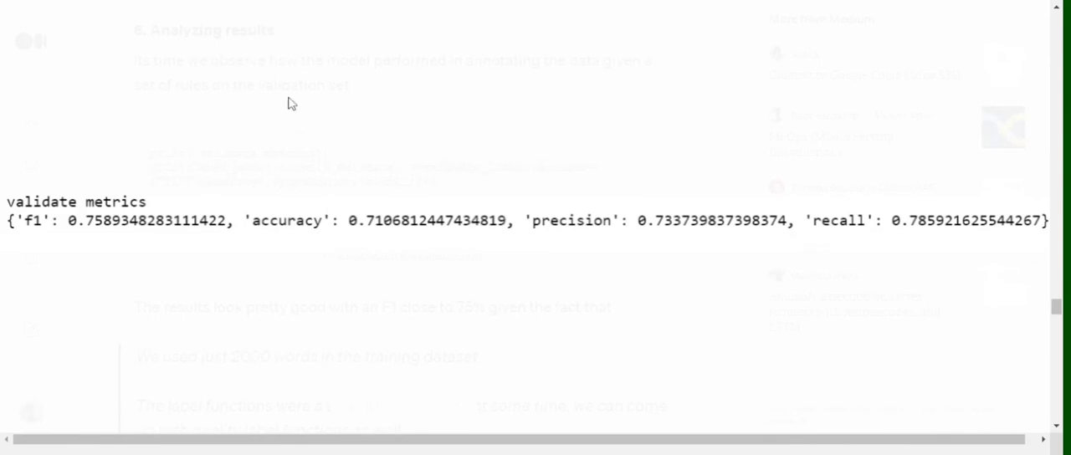
mouse_move(709, 145)
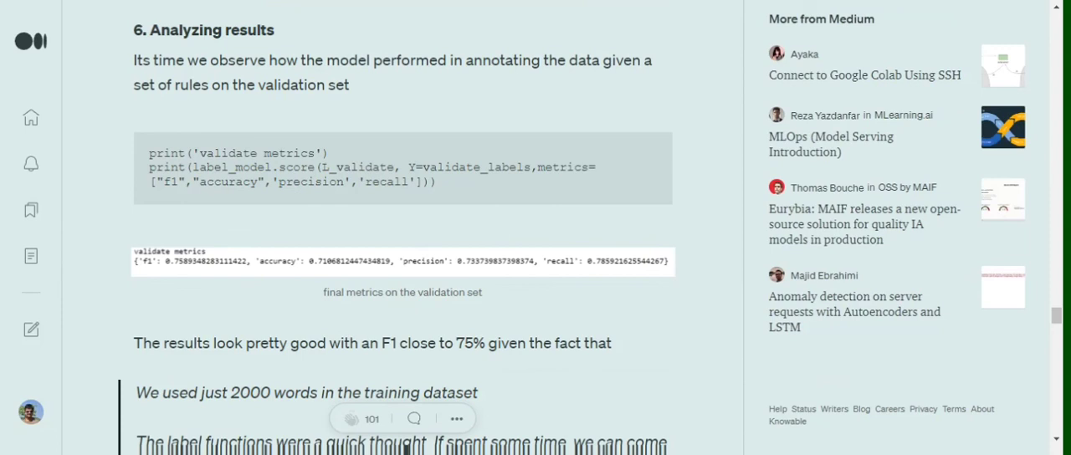
scroll(down, 3)
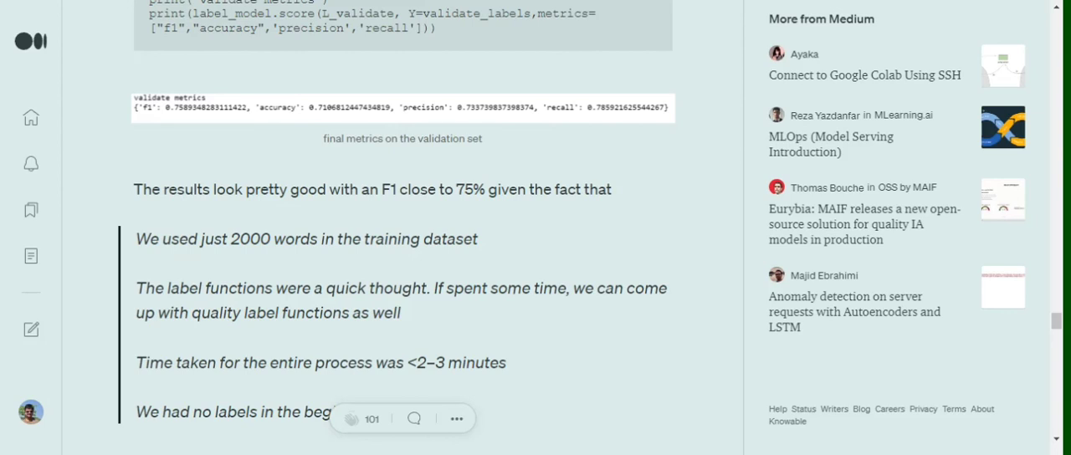
scroll(down, 3)
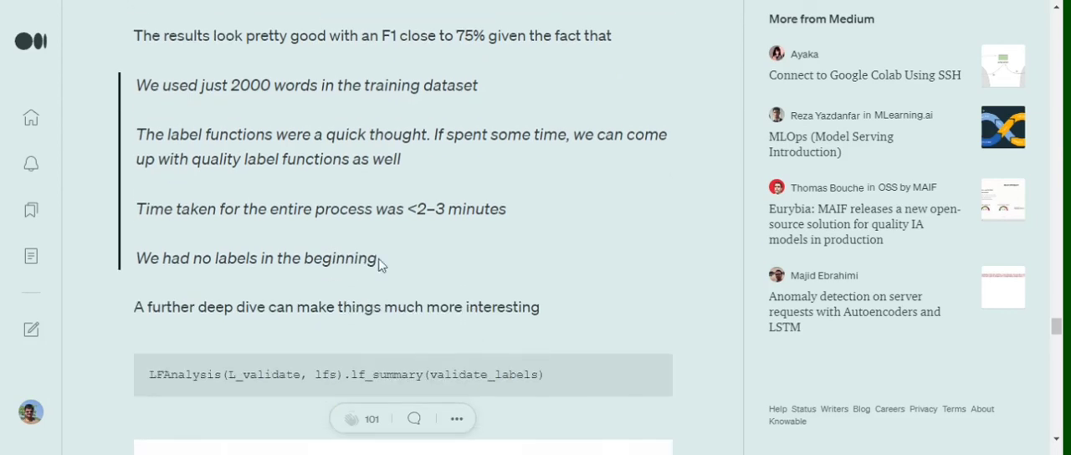
mouse_move(268, 287)
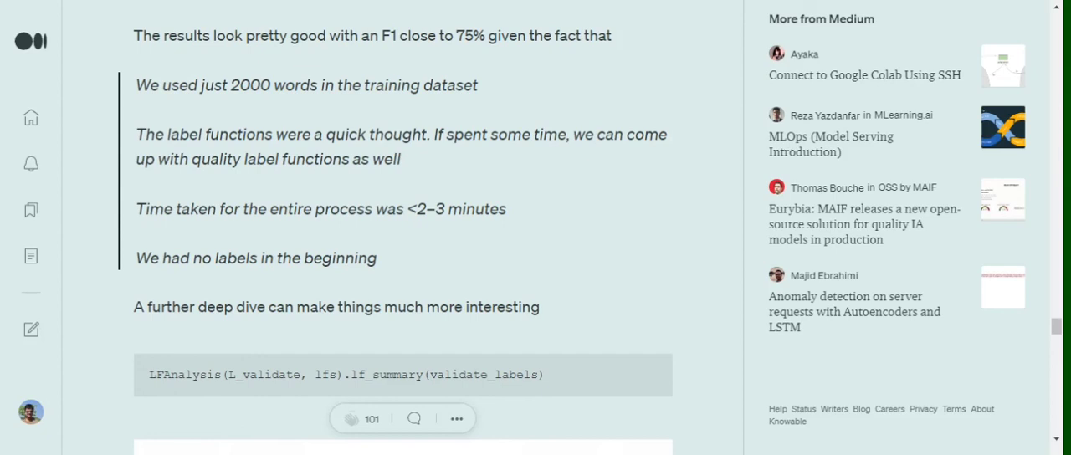
scroll(down, 3)
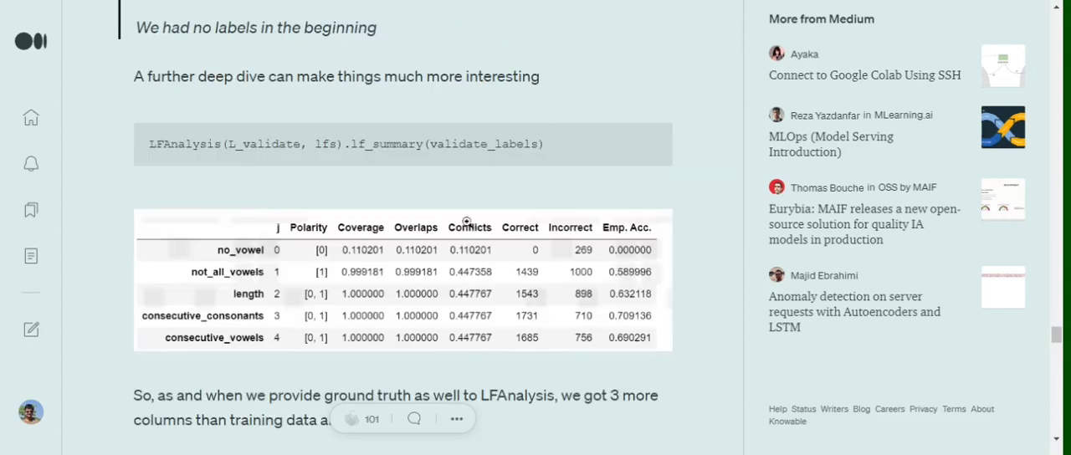